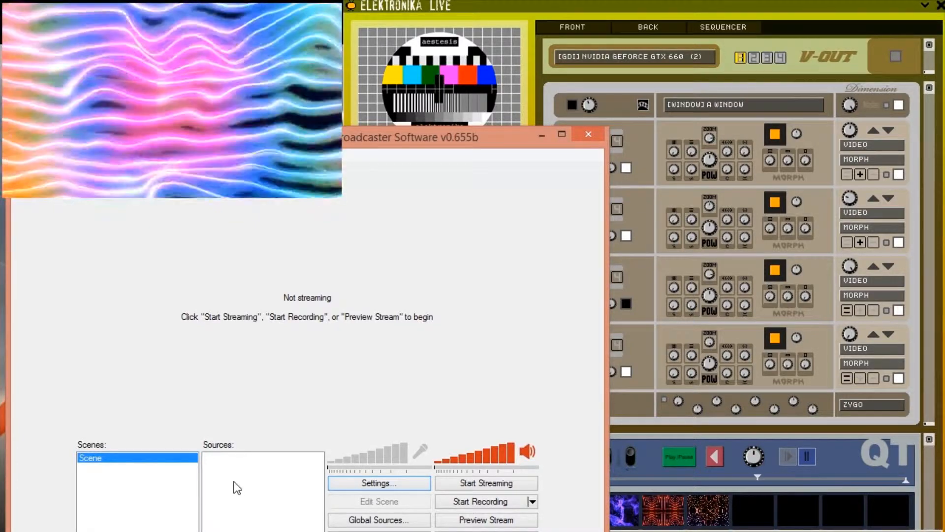
# Step: Add a Monitor Capture source with the default name, capturing monitor 2
pyautogui.rightClick(236, 487)
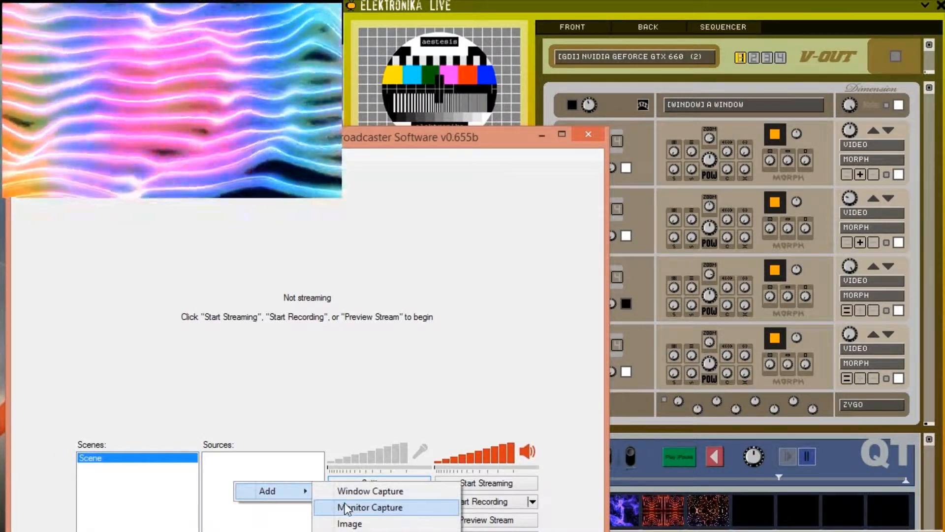
pyautogui.click(371, 507)
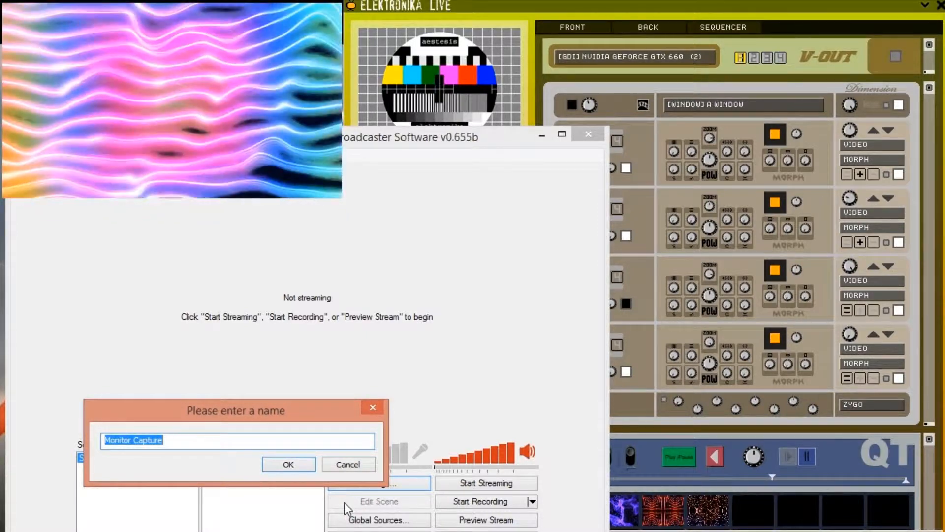
pyautogui.click(288, 464)
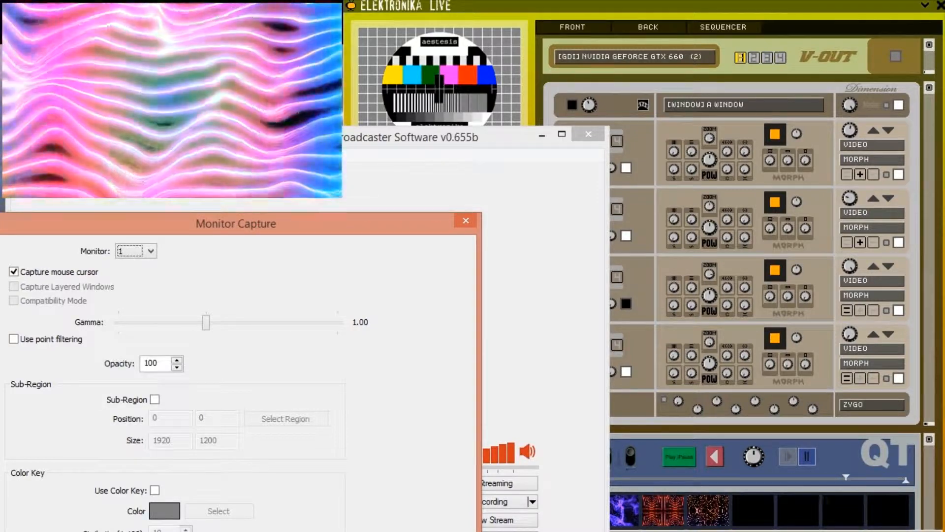
pyautogui.click(150, 251)
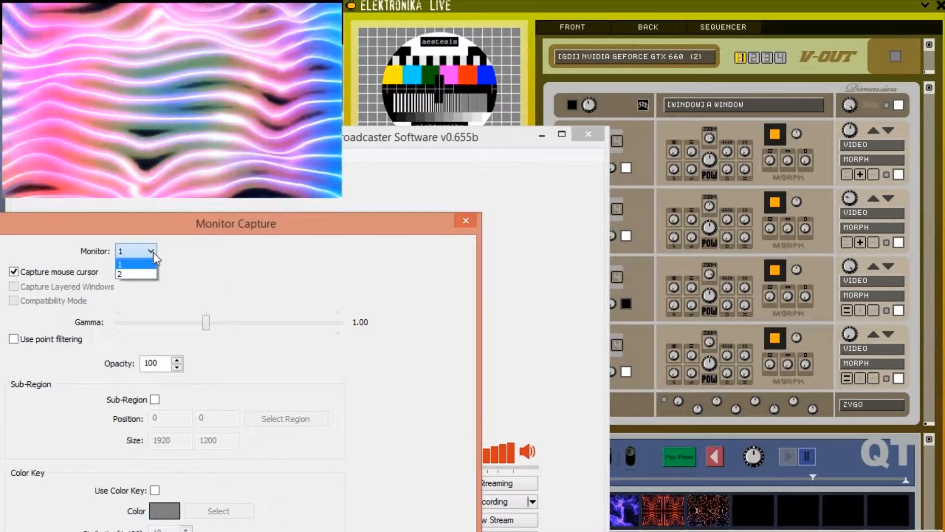
pyautogui.click(121, 274)
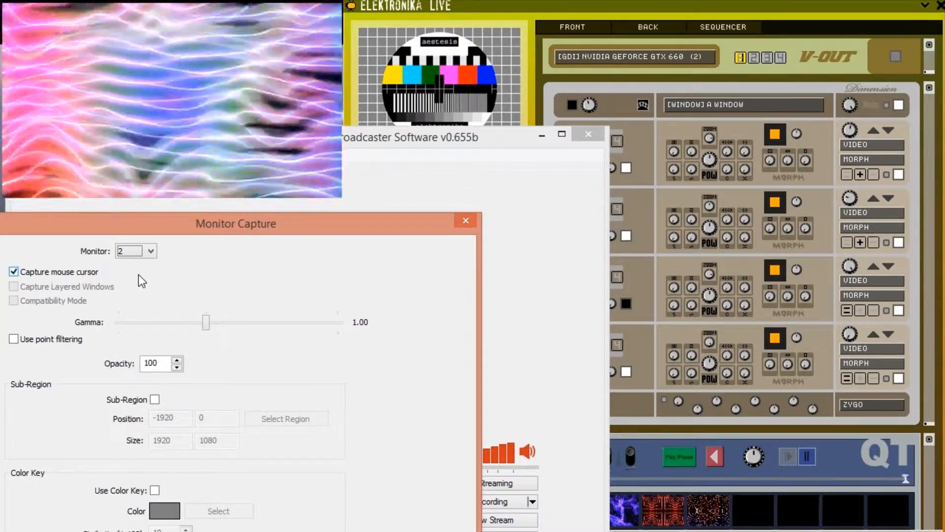
pyautogui.click(13, 271)
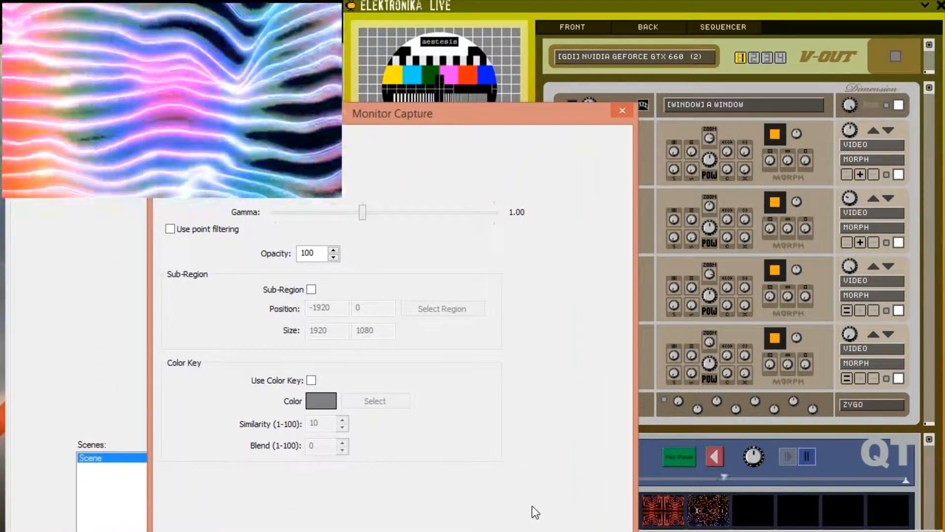
pyautogui.click(623, 109)
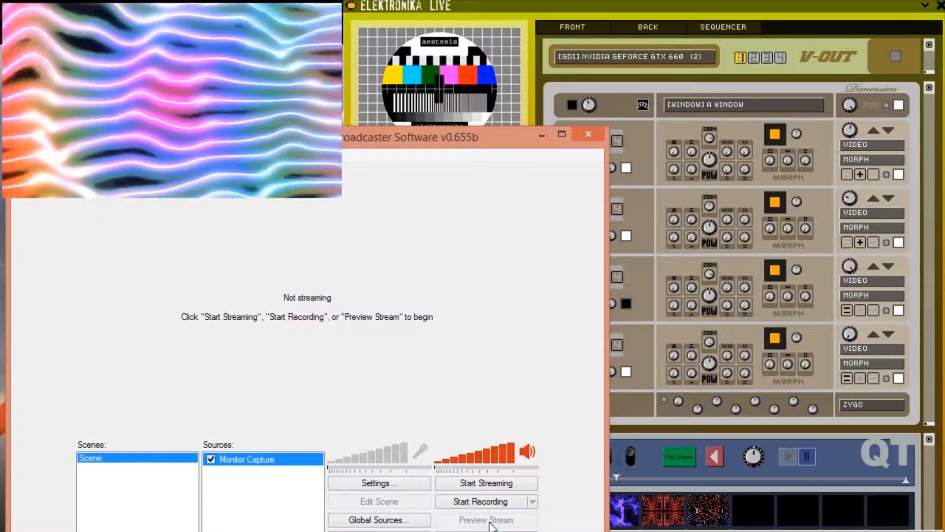
pyautogui.click(486, 519)
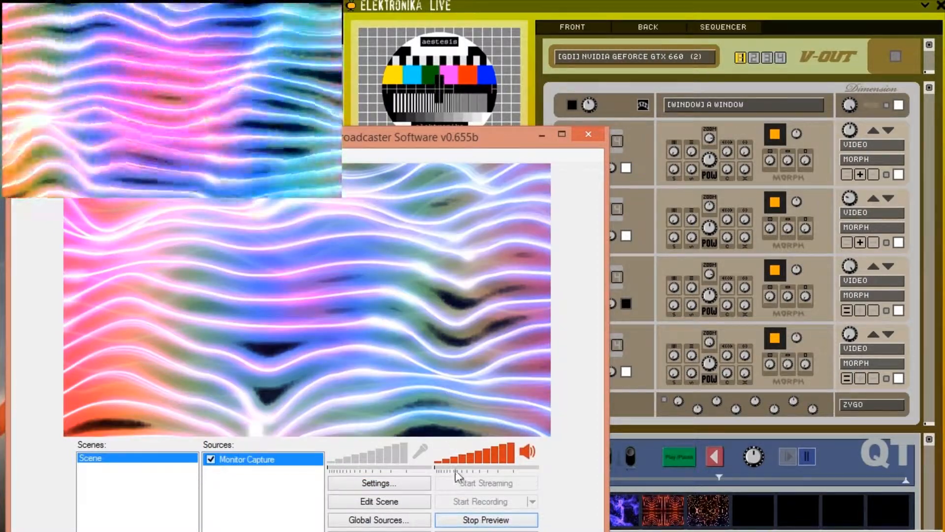
pyautogui.click(485, 520)
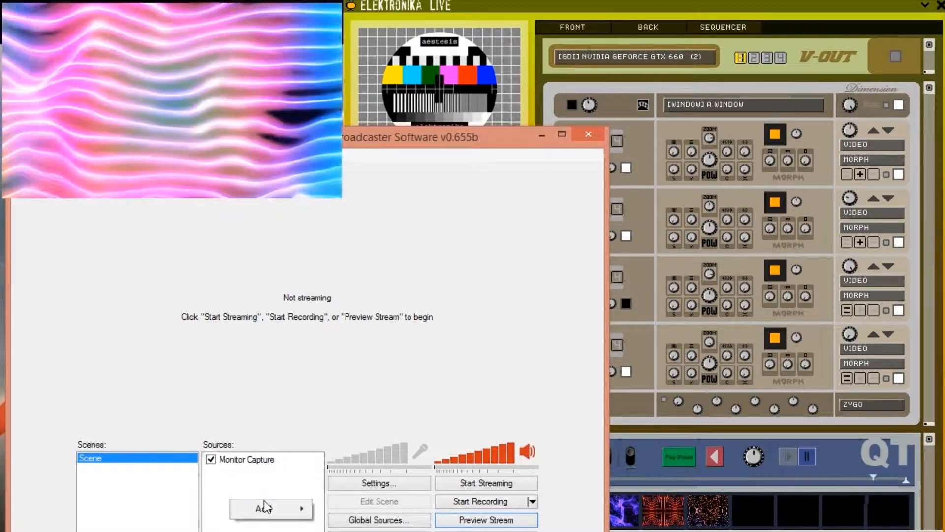
# Step: Add a Window Capture source of the 'display' window, toggling mouse cursor capture
pyautogui.click(263, 508)
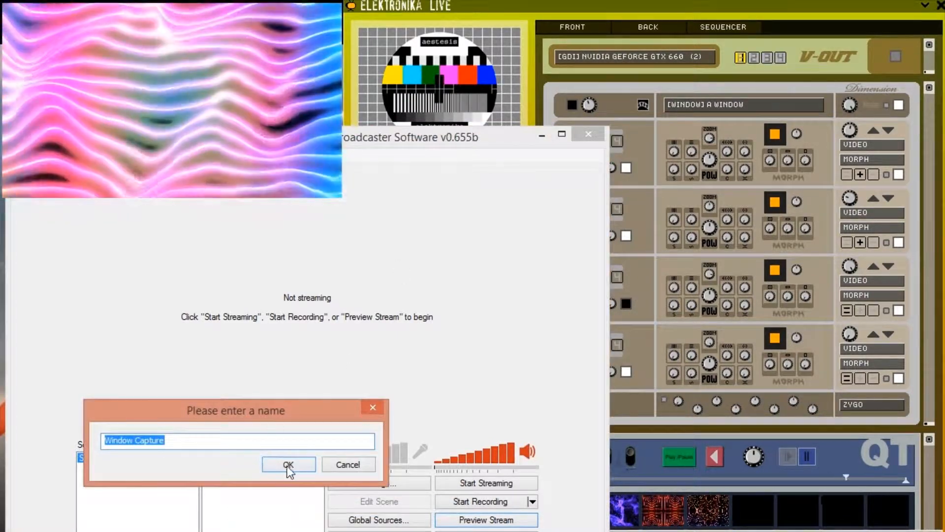
pyautogui.click(288, 464)
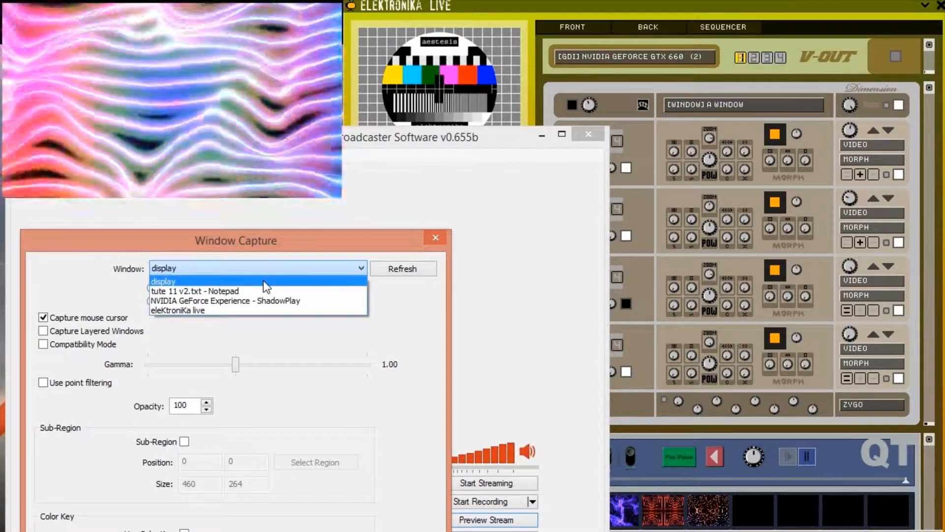
pyautogui.click(163, 281)
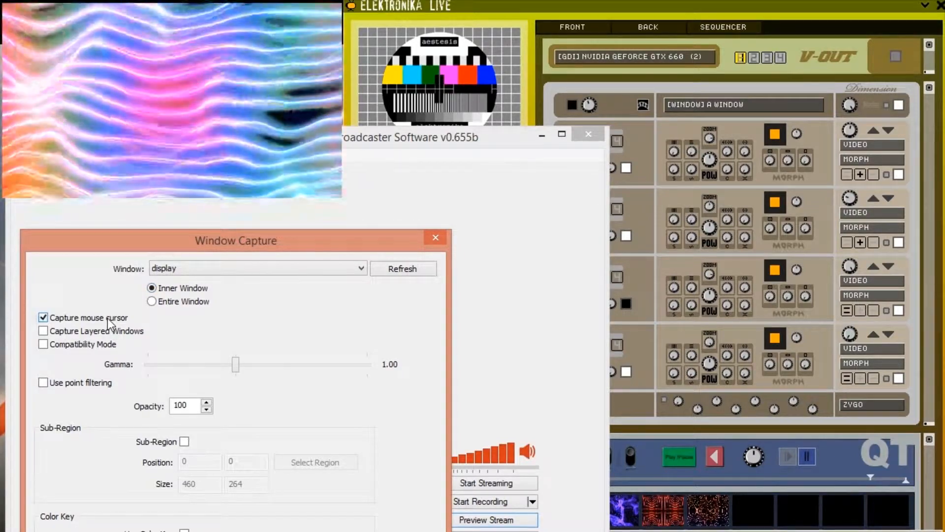
pyautogui.click(42, 317)
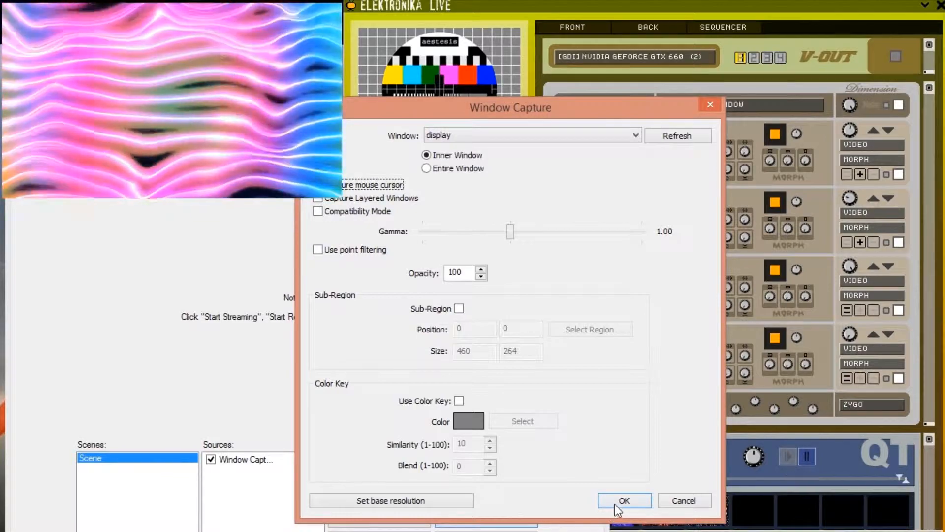
pyautogui.click(624, 500)
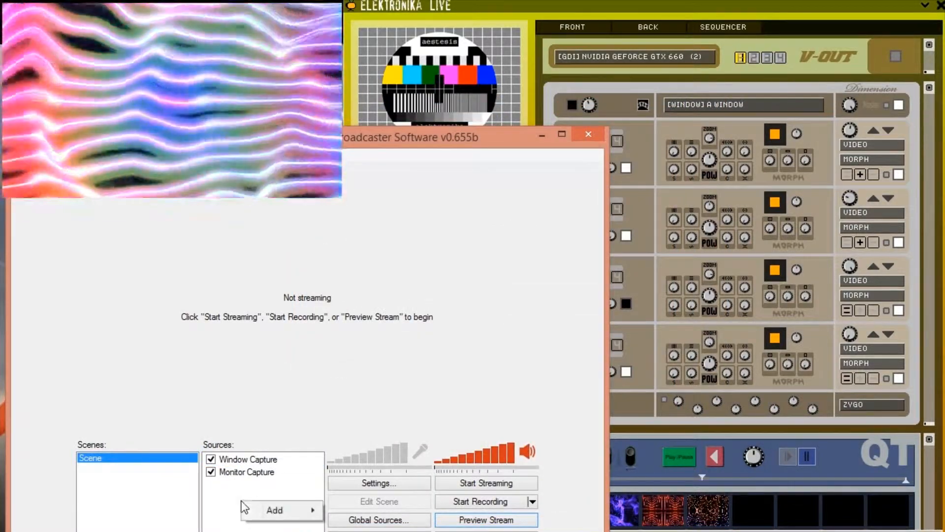
# Step: Add a Game Capture source for the Elektronika display with mouse cursor capture off
pyautogui.click(274, 510)
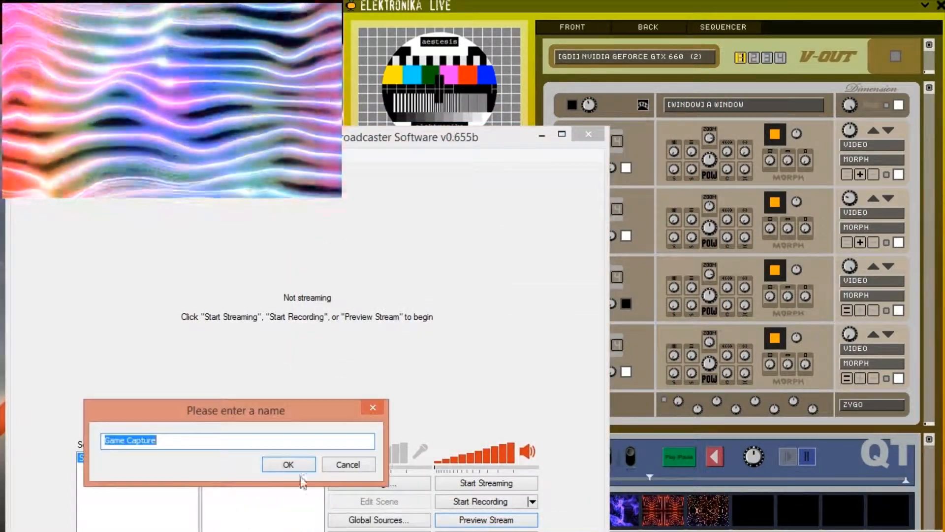
pyautogui.click(288, 464)
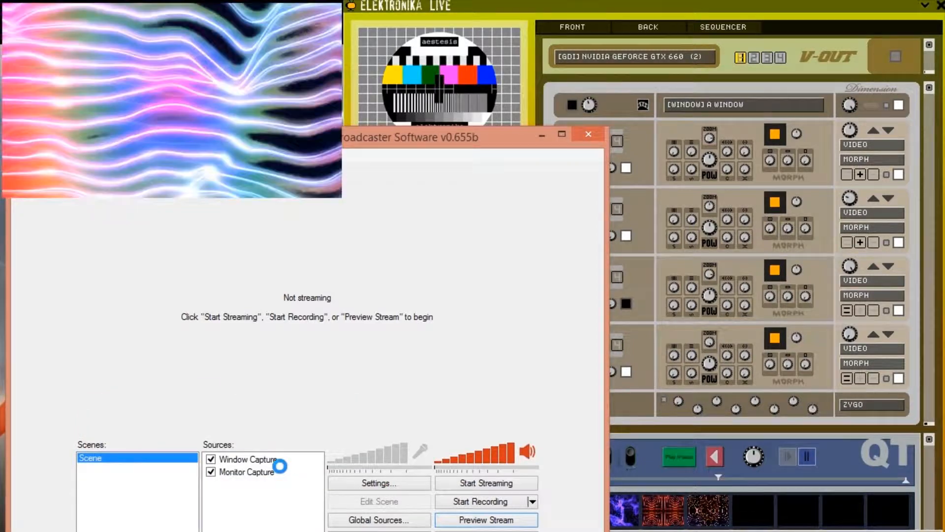
pyautogui.doubleClick(248, 459)
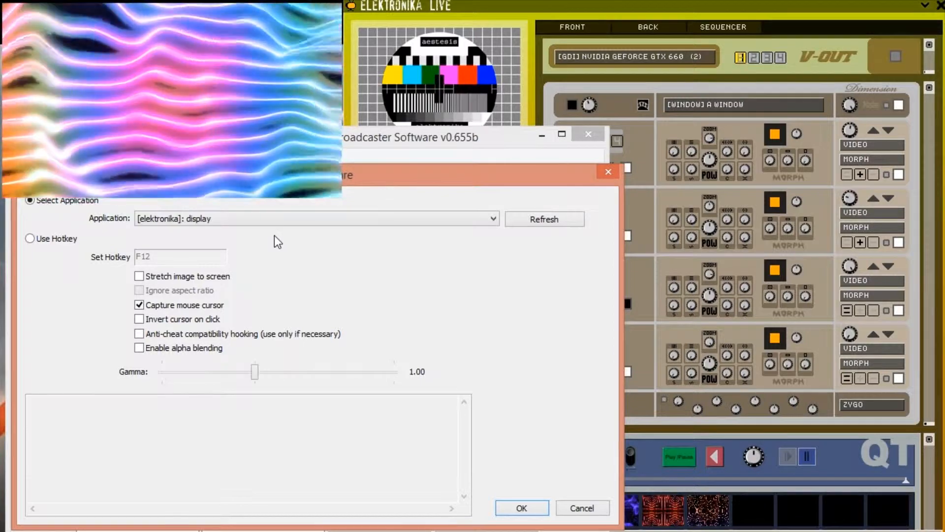
pyautogui.click(139, 305)
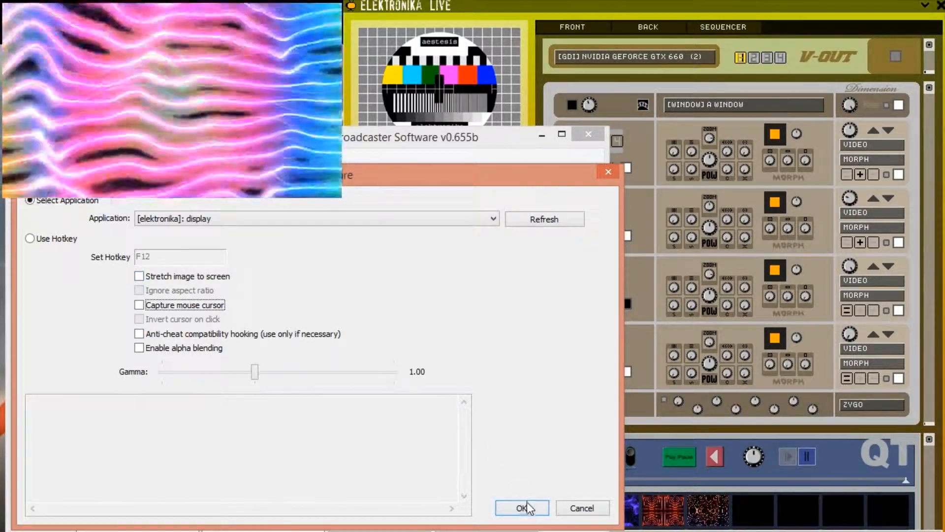
pyautogui.click(521, 507)
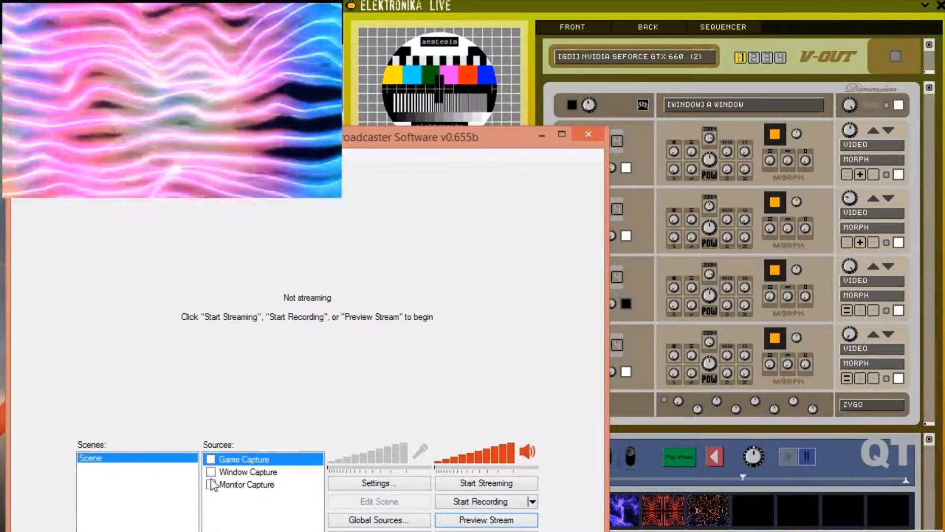
# Step: Tick the Window Capture source and bring up the OBS Settings window
pyautogui.click(210, 471)
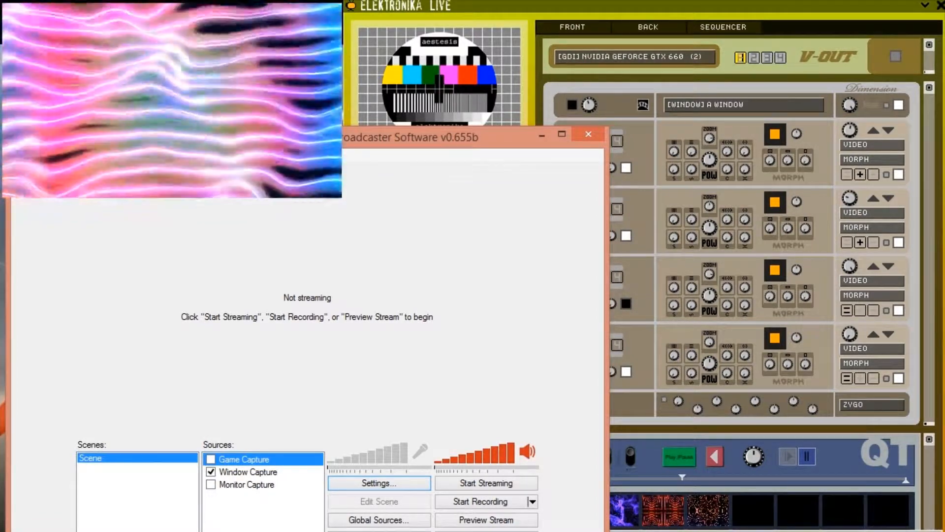
pyautogui.click(379, 483)
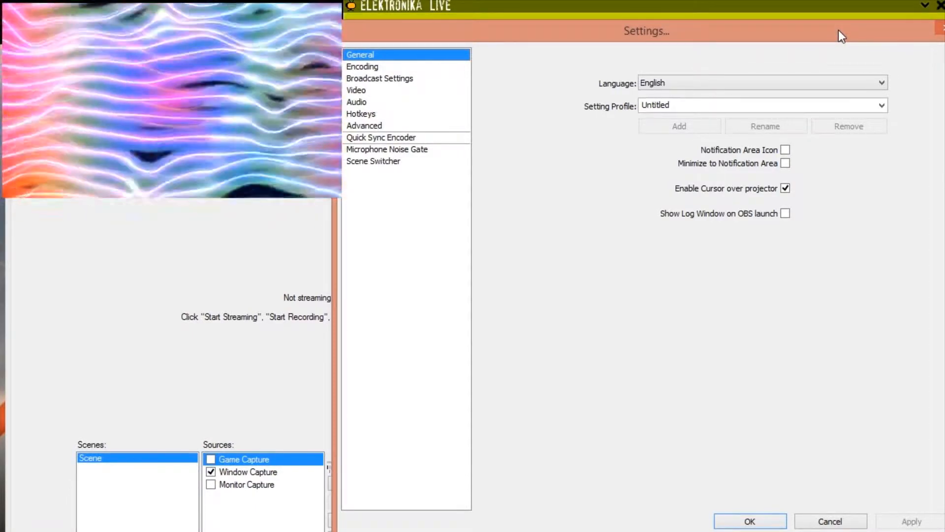
# Step: Enter a 4000 kb/s max bitrate on the Encoding page, then bring up Task Manager
pyautogui.click(363, 67)
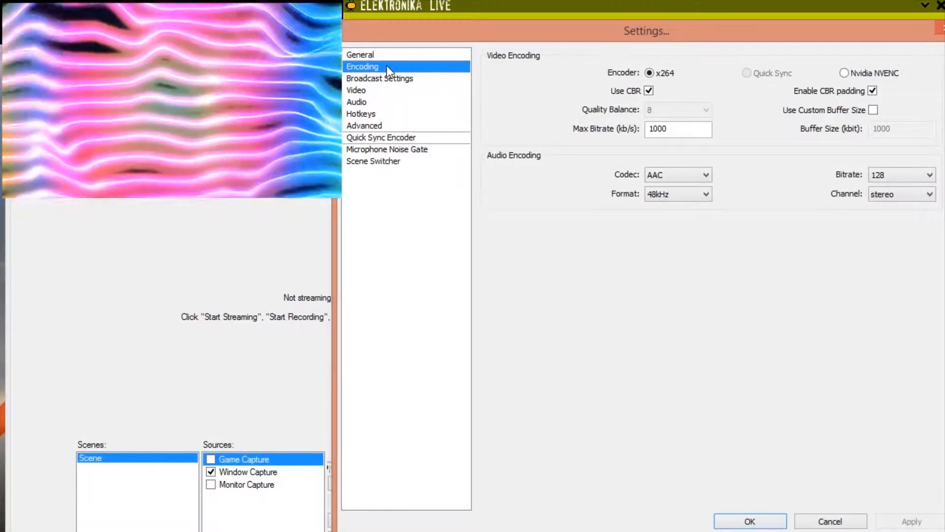
pyautogui.moveTo(670, 84)
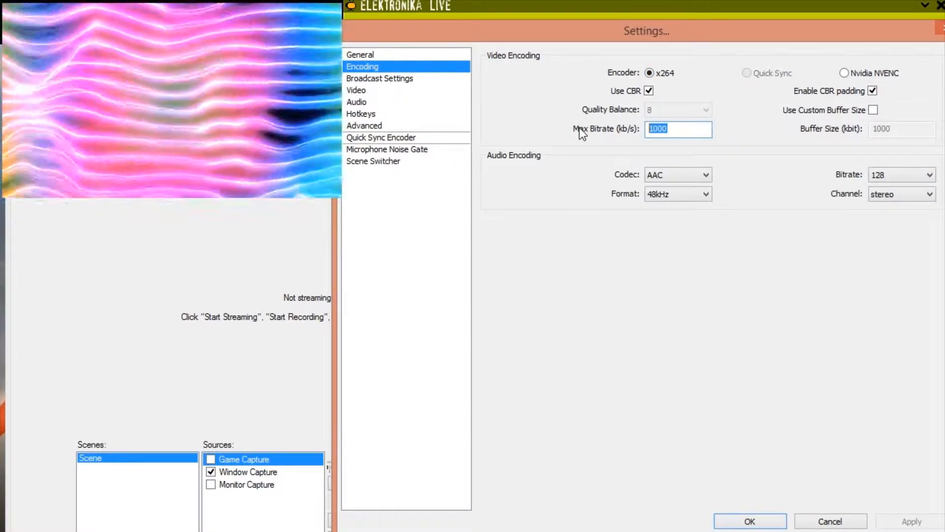
pyautogui.write('4000')
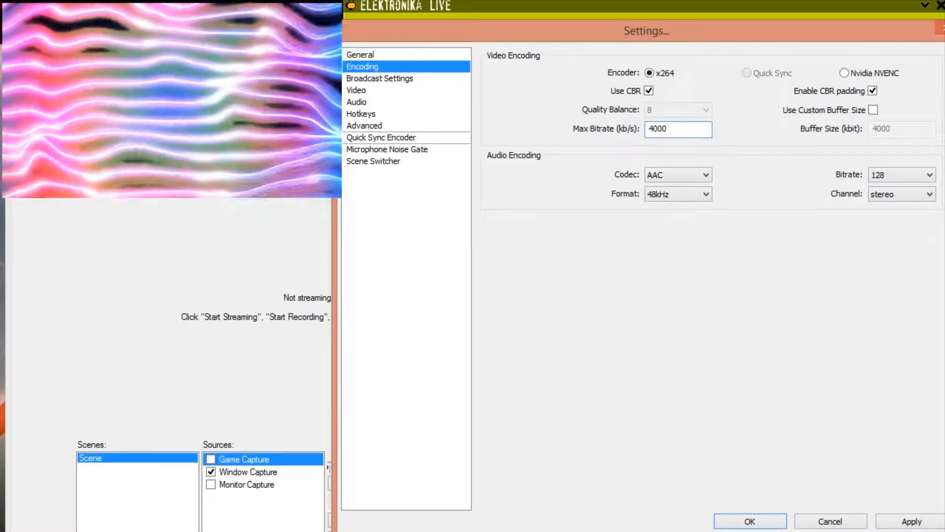
pyautogui.click(678, 129)
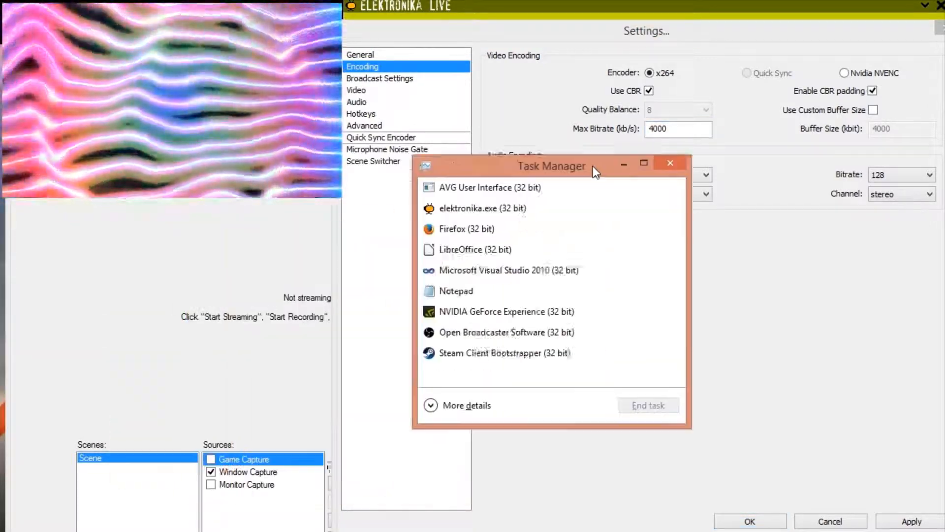
# Step: Check CPU performance and the Details process list sorted by CPU usage
pyautogui.moveTo(550, 166); pyautogui.dragTo(614, 70)
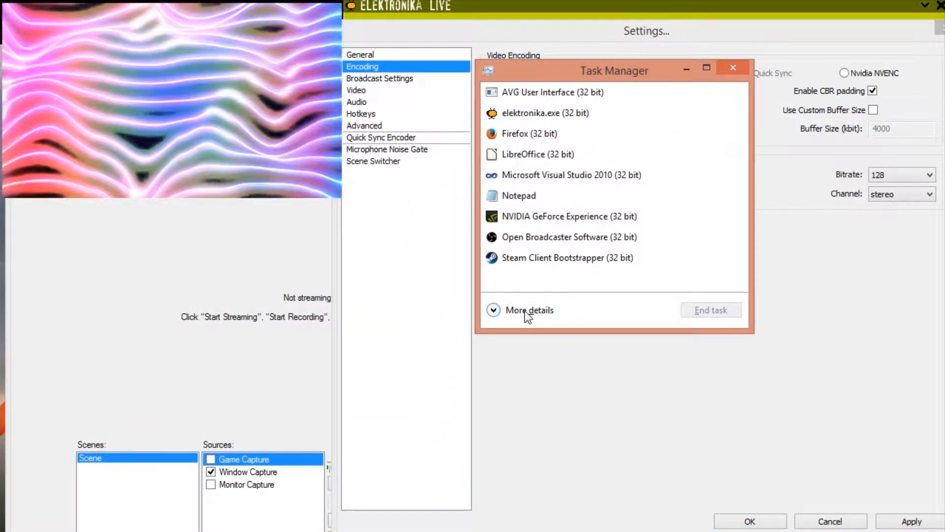
pyautogui.click(493, 309)
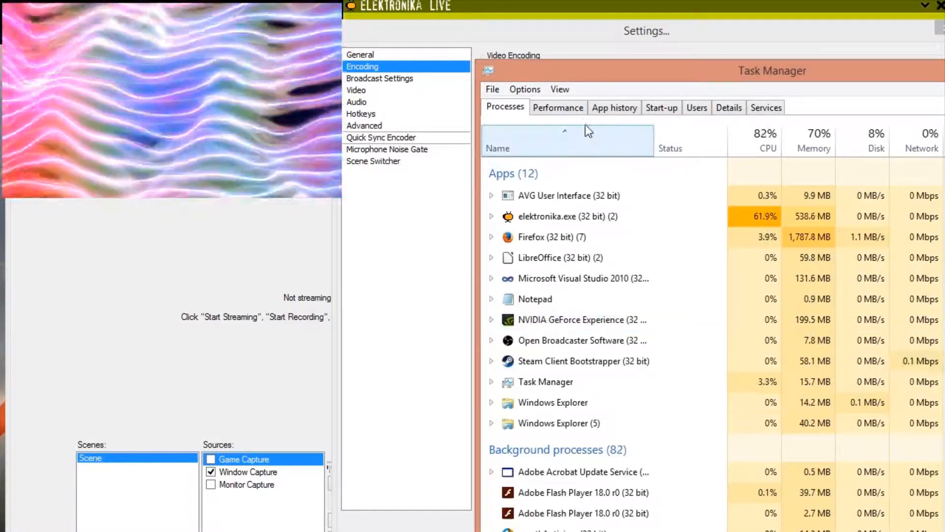
pyautogui.click(558, 107)
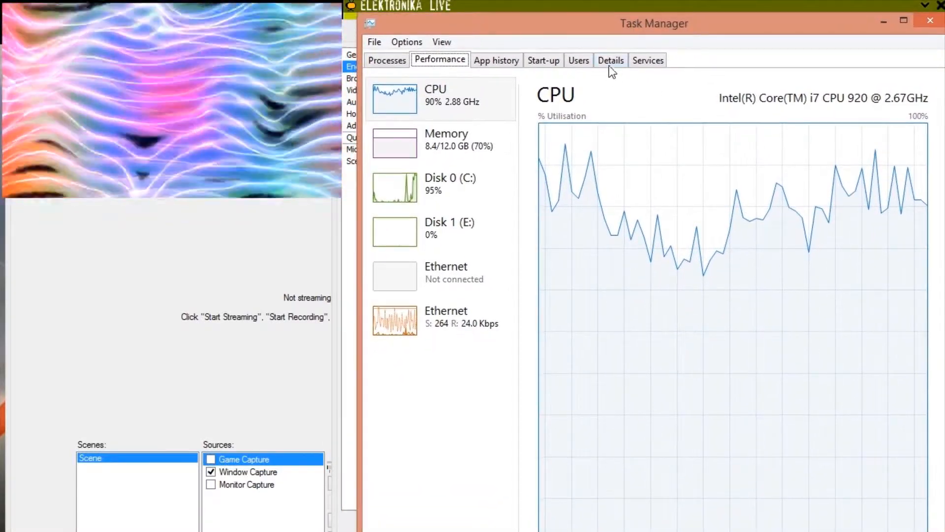
pyautogui.click(611, 60)
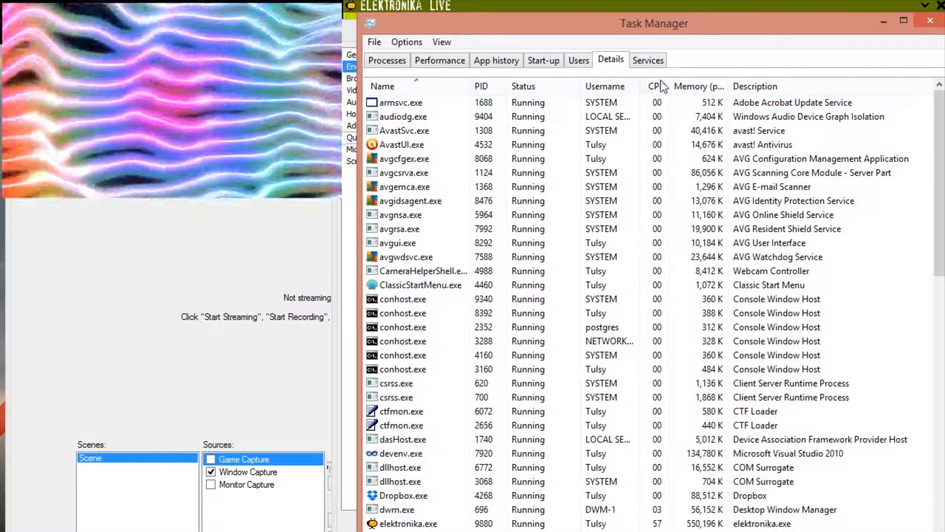
pyautogui.click(655, 86)
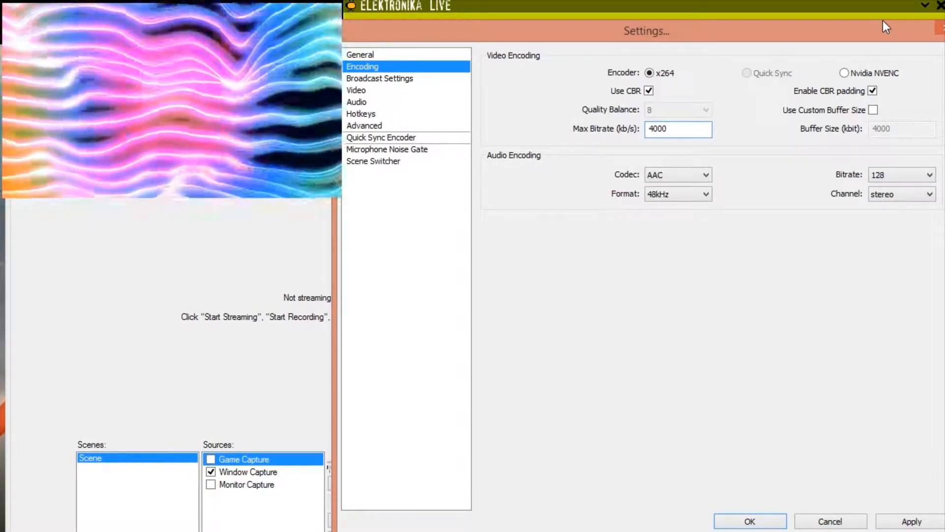
# Step: Apply the pending changes and review the 1920x1080, 30 FPS Video page
pyautogui.click(355, 90)
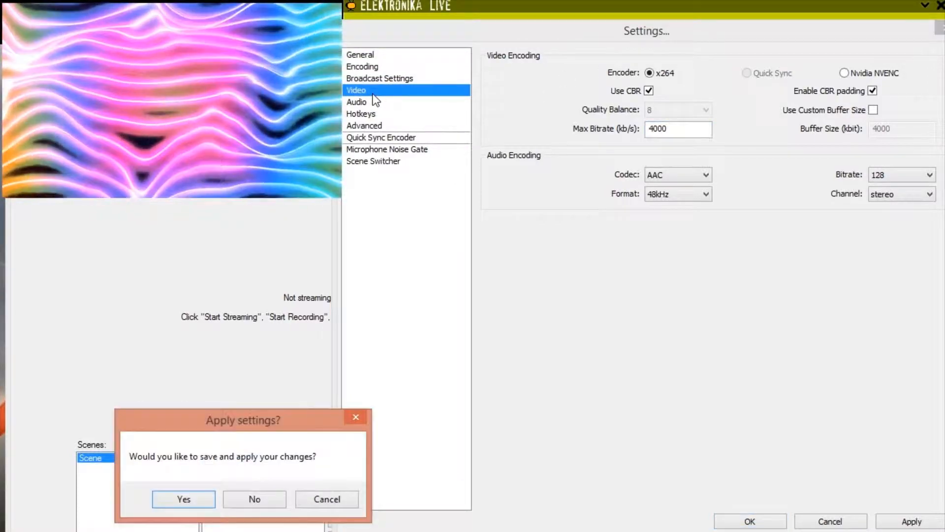
pyautogui.click(184, 499)
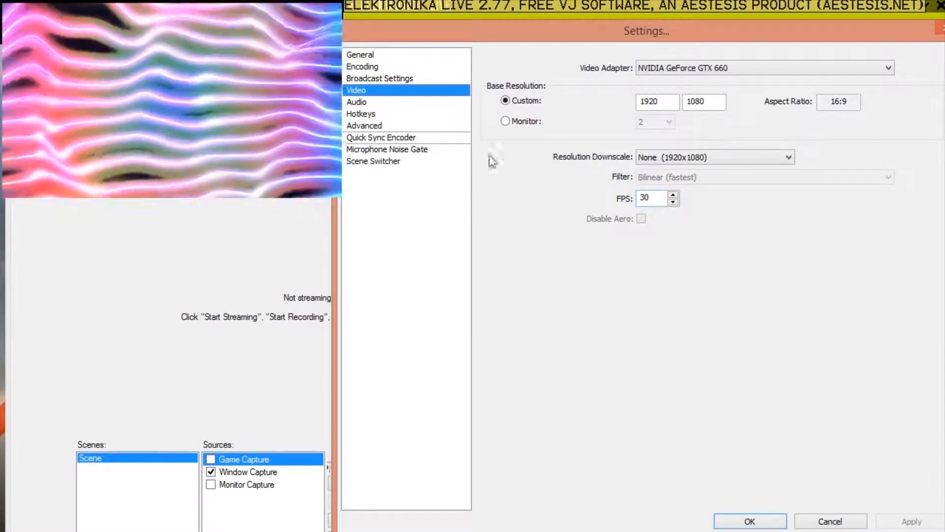
# Step: Review the Advanced page: multithreaded optimizations on, x264 preset veryfast
pyautogui.click(364, 125)
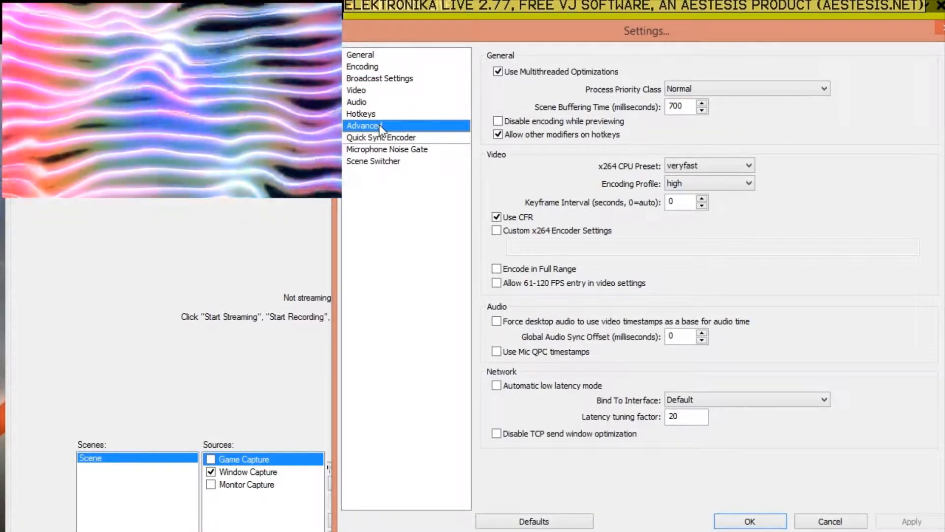
pyautogui.moveTo(554, 173)
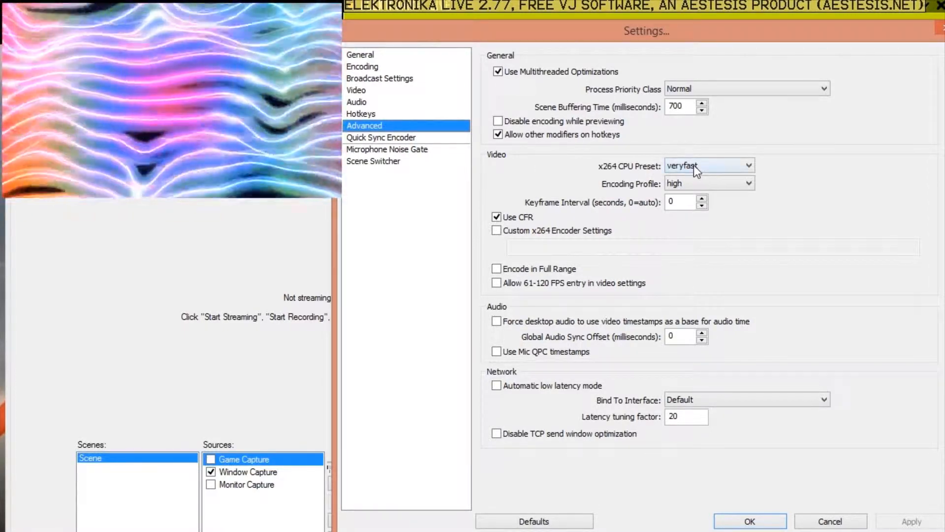
pyautogui.moveTo(696, 170)
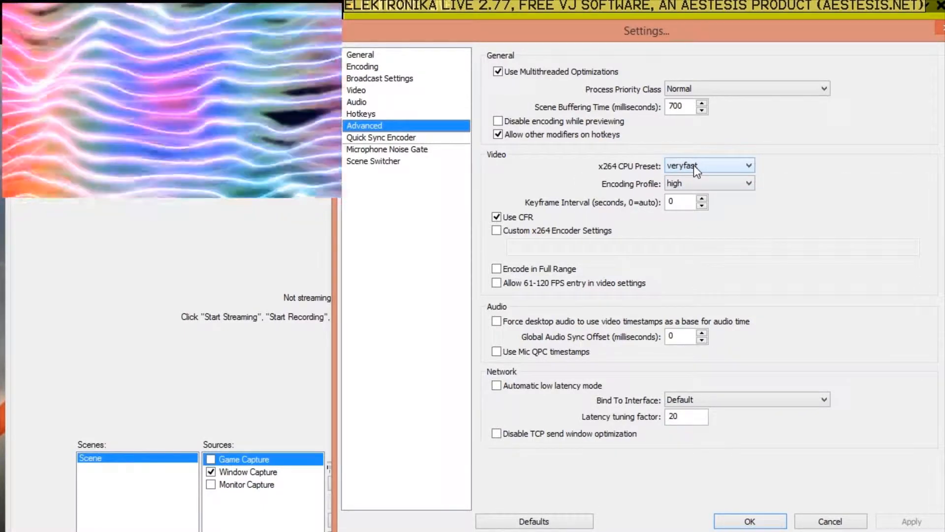
# Step: Switch the encoder to Nvidia NVENC with a 10000 kb/s max bitrate
pyautogui.click(361, 66)
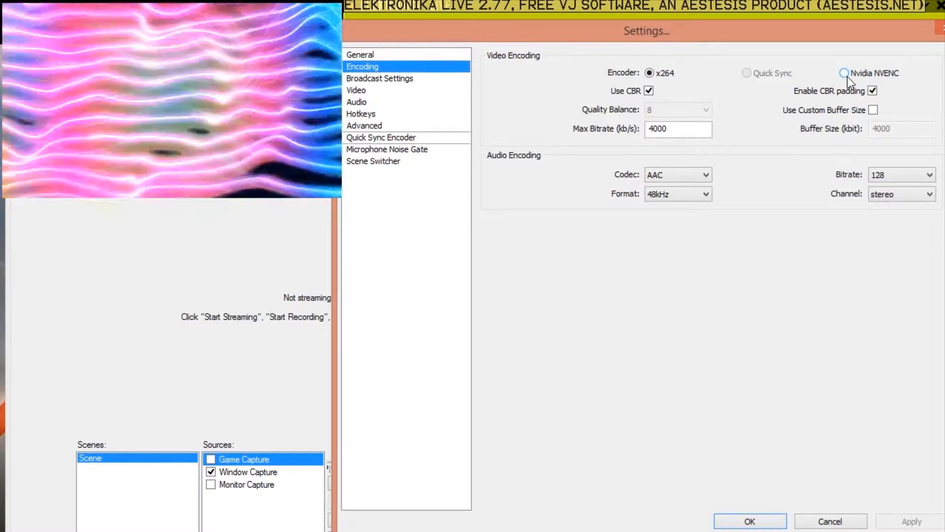
pyautogui.click(844, 72)
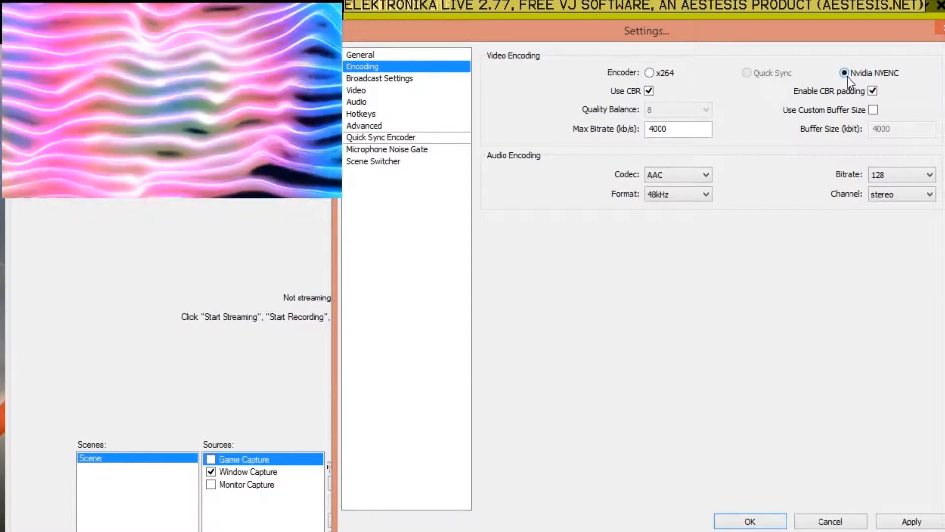
pyautogui.moveTo(689, 127)
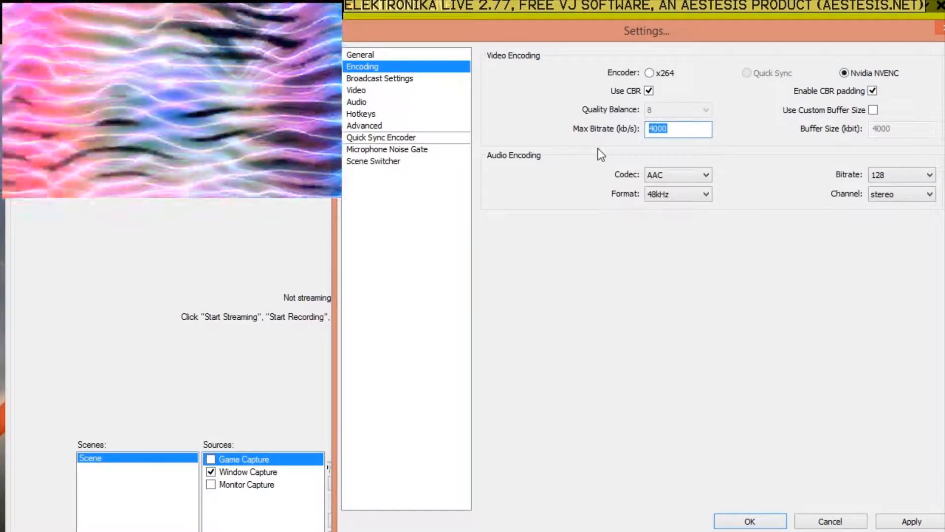
pyautogui.write('10000')
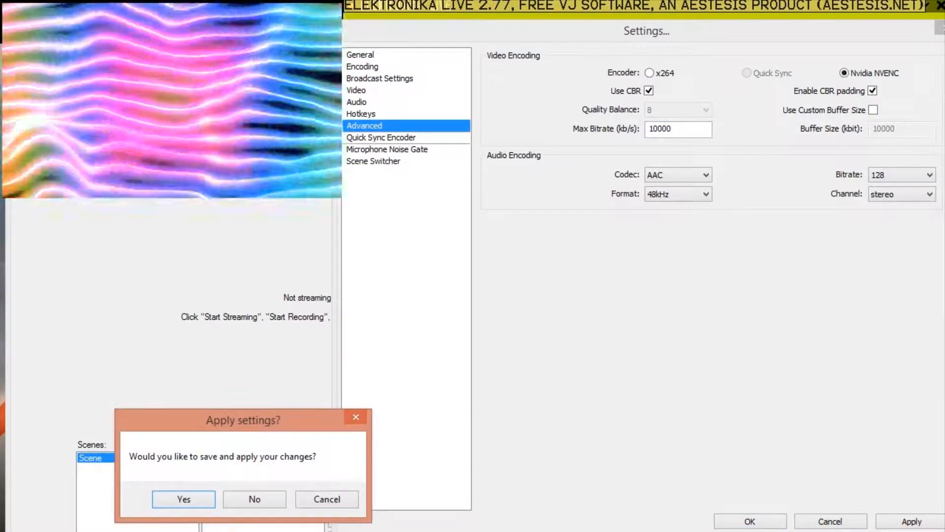
# Step: Apply the NVENC changes and view the Quick Sync Encoder options
pyautogui.click(184, 498)
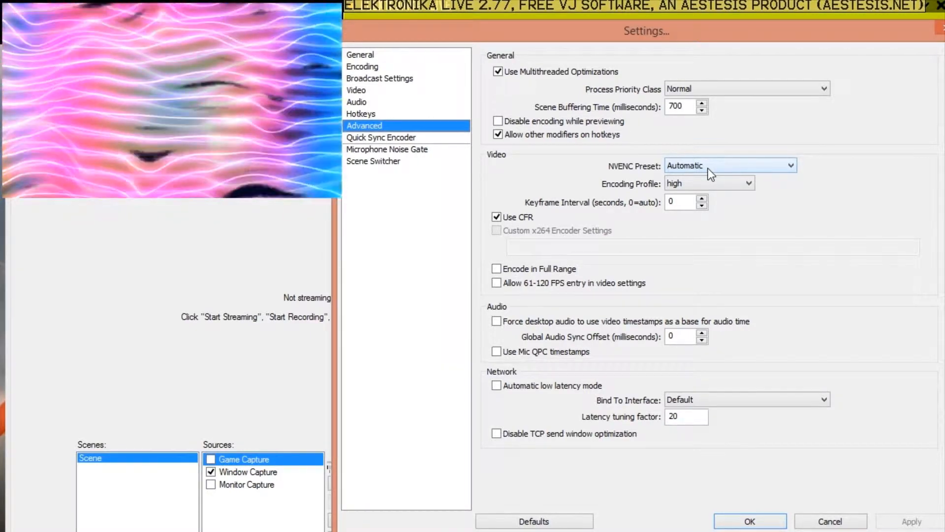
pyautogui.moveTo(678, 225)
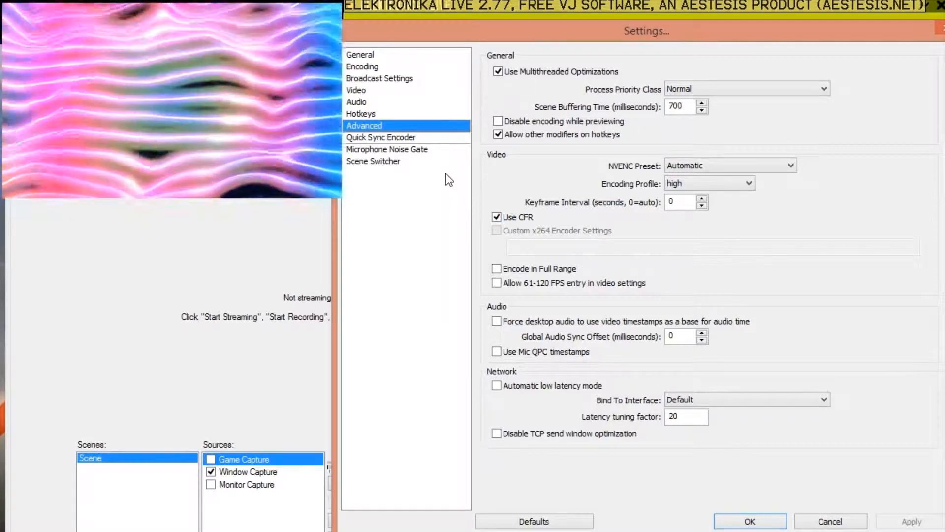
pyautogui.click(381, 138)
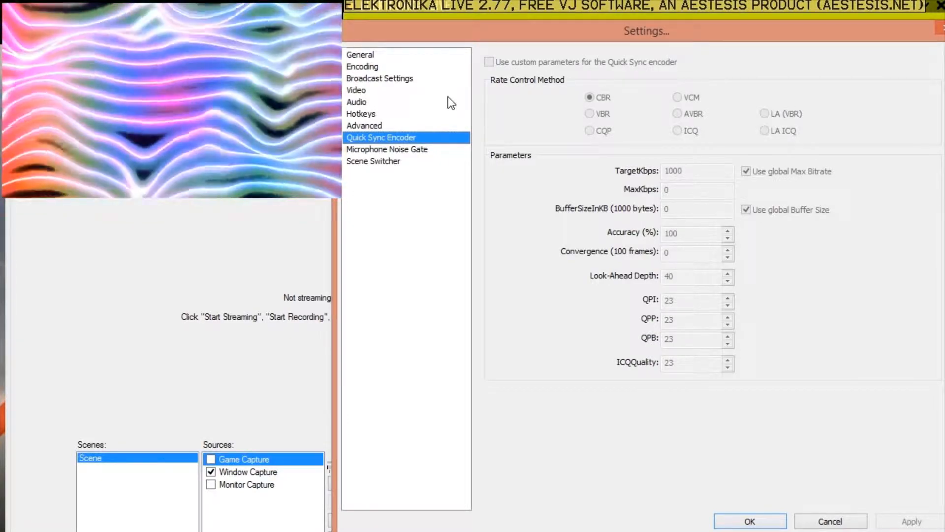
# Step: Review the Broadcast Settings file paths, then bring up the Audio settings page
pyautogui.click(380, 79)
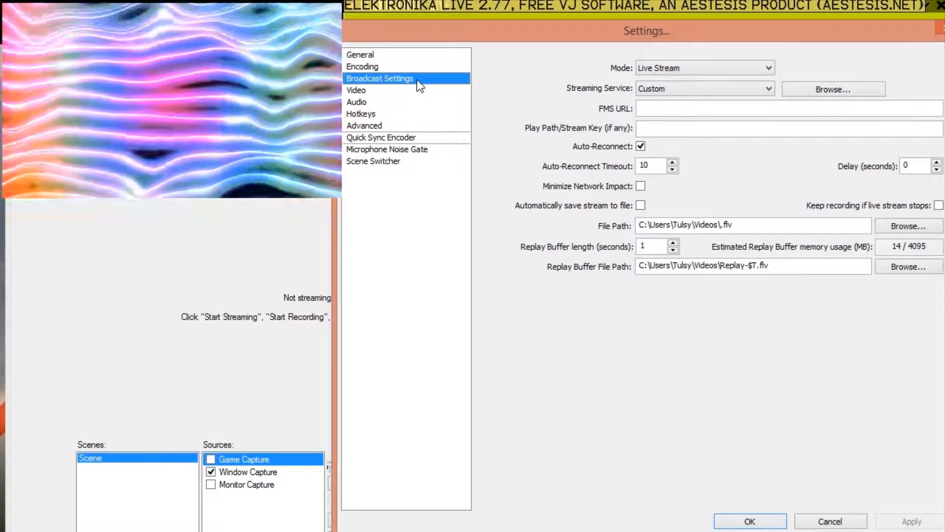
pyautogui.moveTo(758, 239)
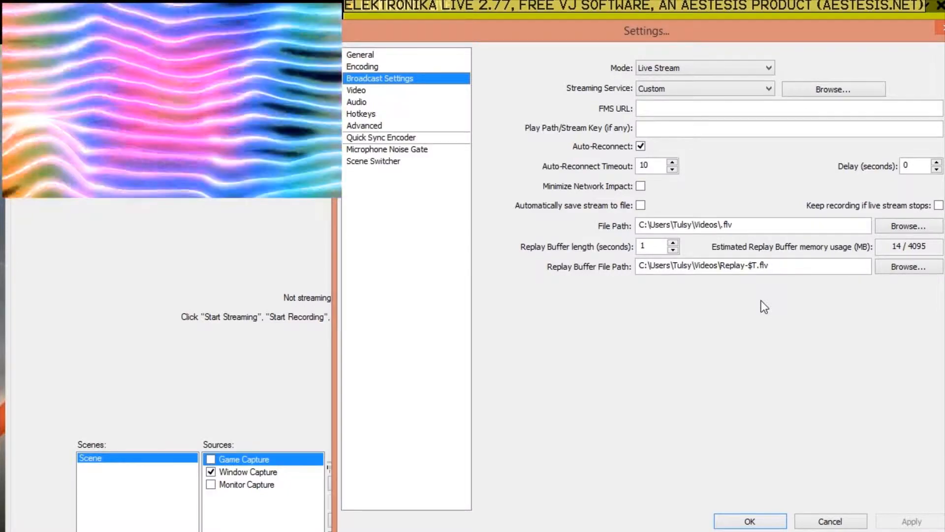
pyautogui.click(356, 102)
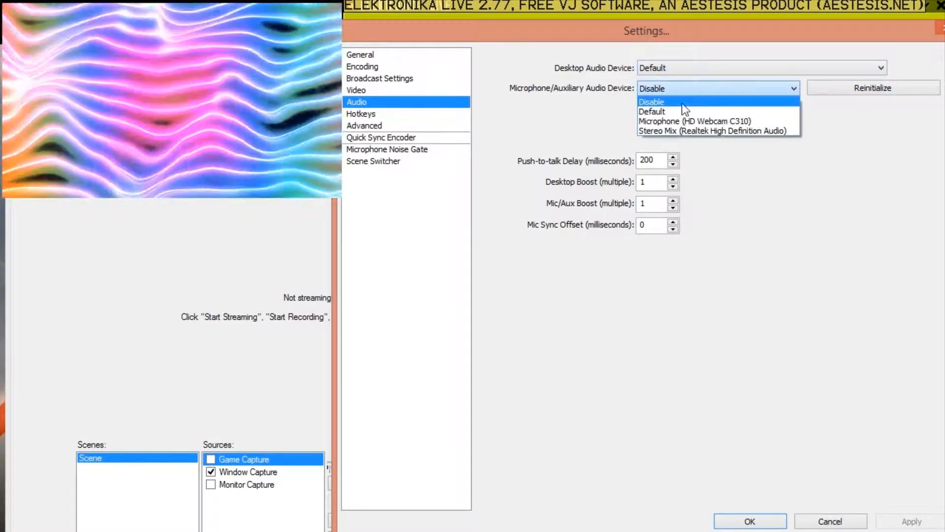
# Step: Keep the microphone disabled and use Realtek High Definition speakers as the desktop audio device
pyautogui.click(651, 102)
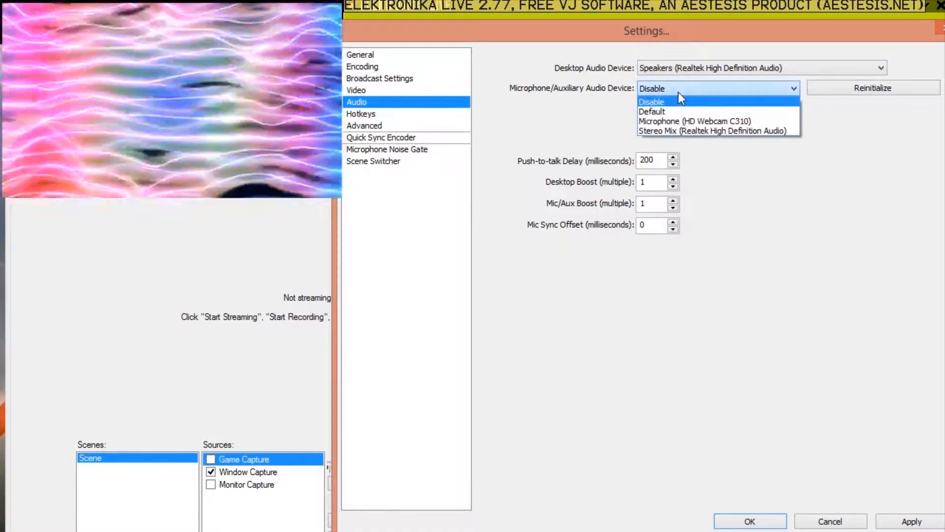
pyautogui.click(719, 131)
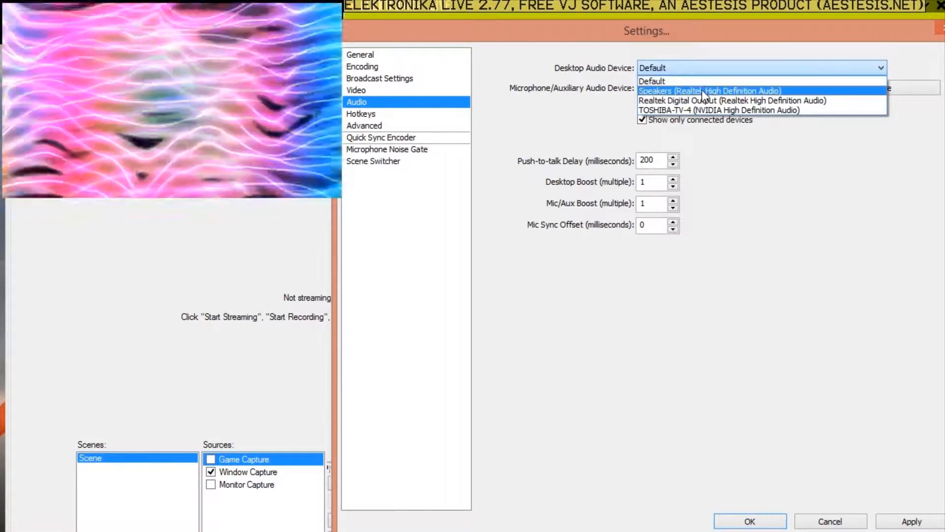
pyautogui.click(711, 91)
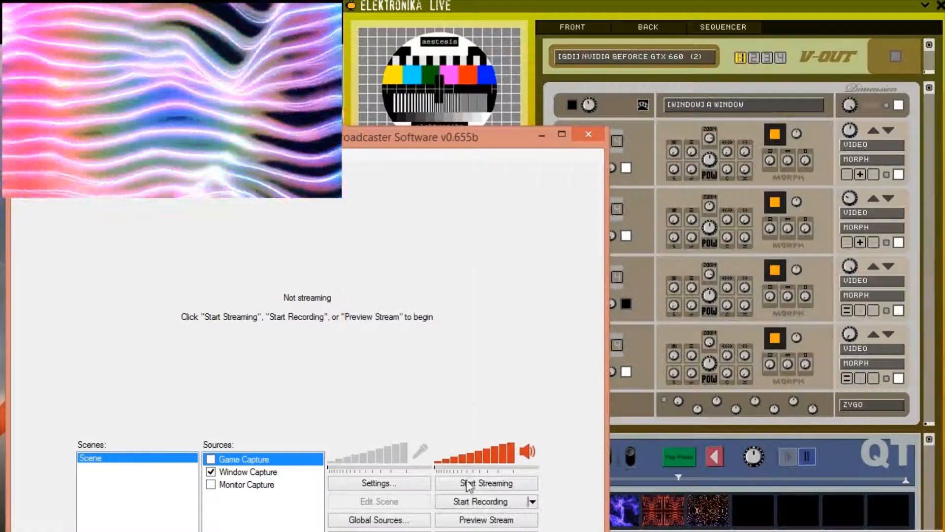
# Step: Switch the scene to Monitor Capture, record a short clip, and open the recordings folder
pyautogui.click(209, 483)
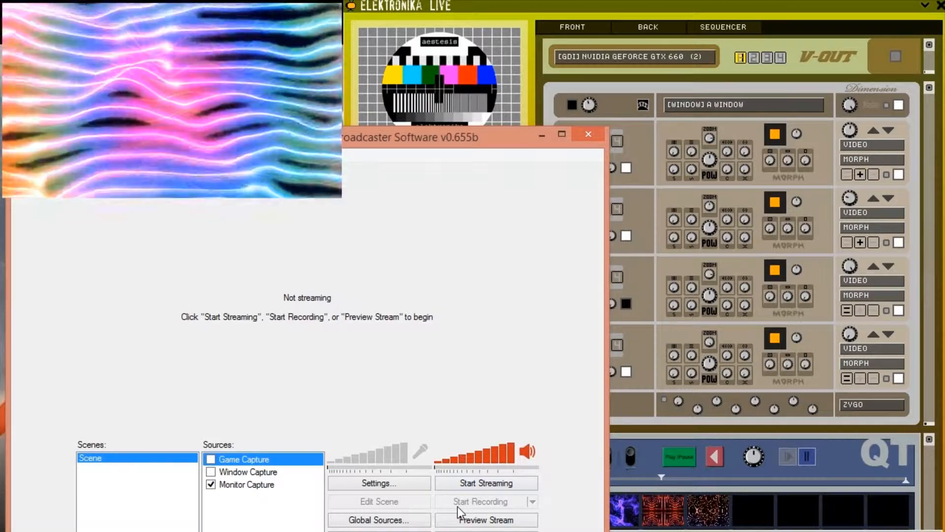
pyautogui.click(480, 501)
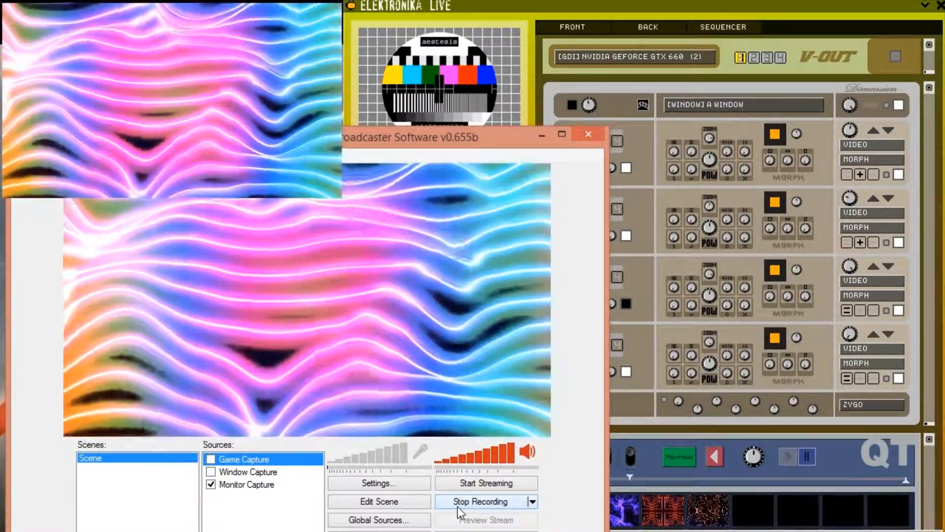
pyautogui.click(479, 501)
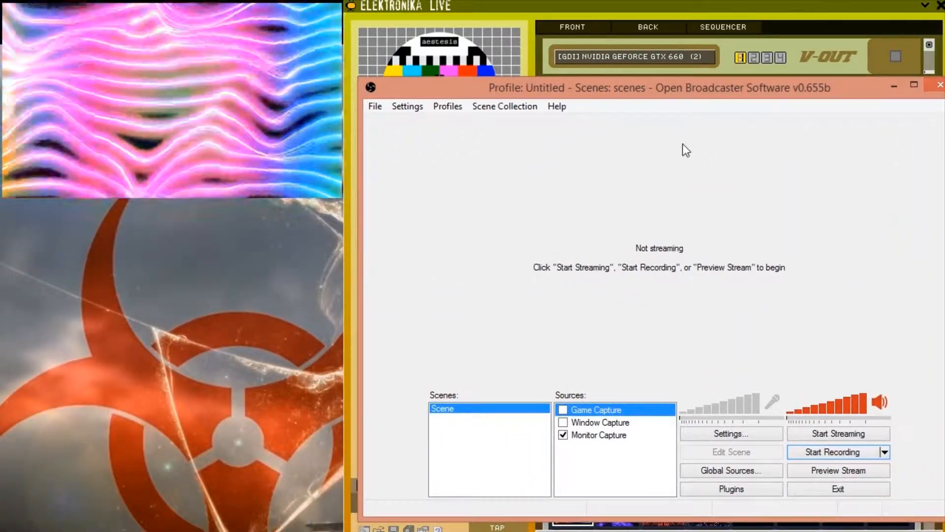
pyautogui.click(374, 106)
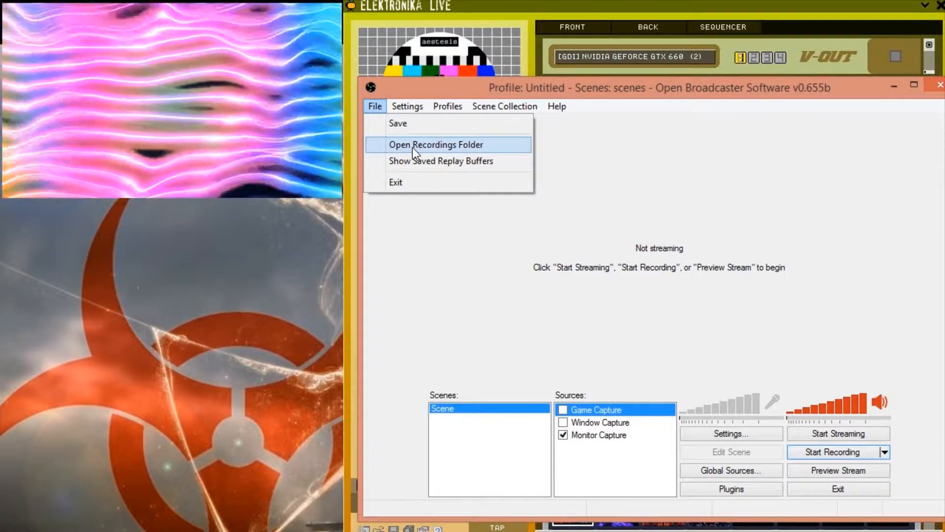
pyautogui.click(435, 144)
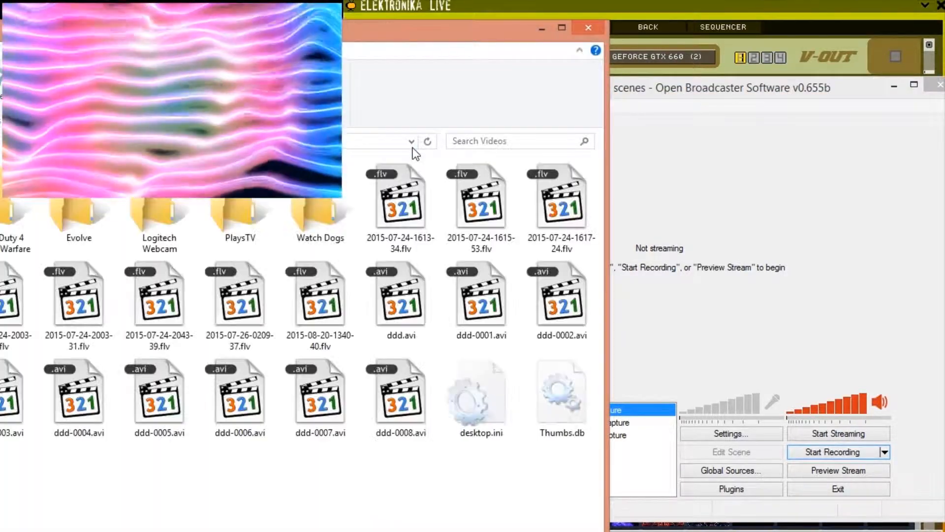
pyautogui.click(320, 301)
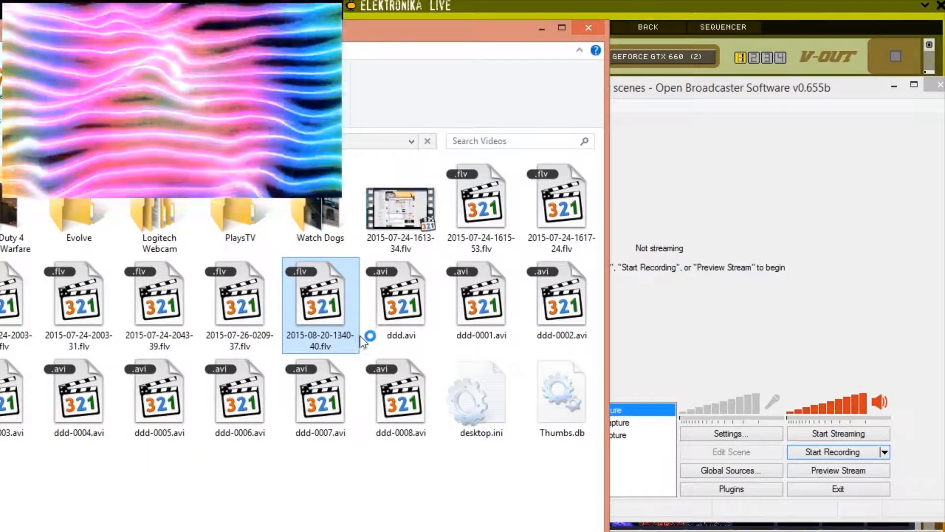
pyautogui.doubleClick(321, 294)
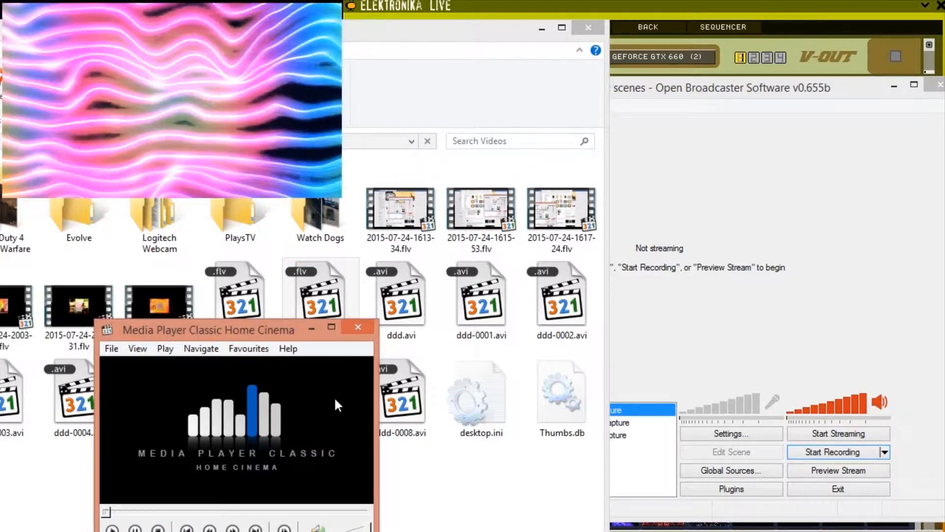